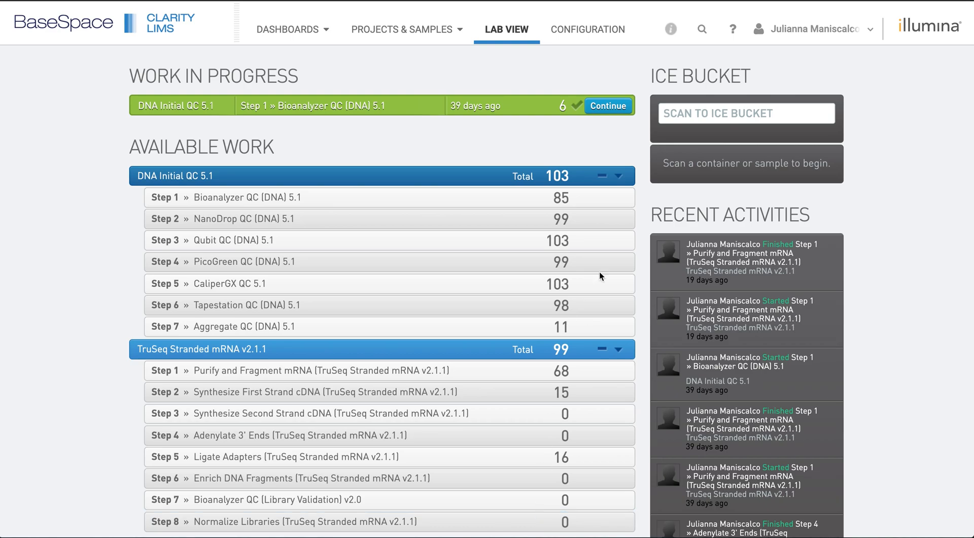
{"action": "mouse_move", "coordinate": [733, 28]}
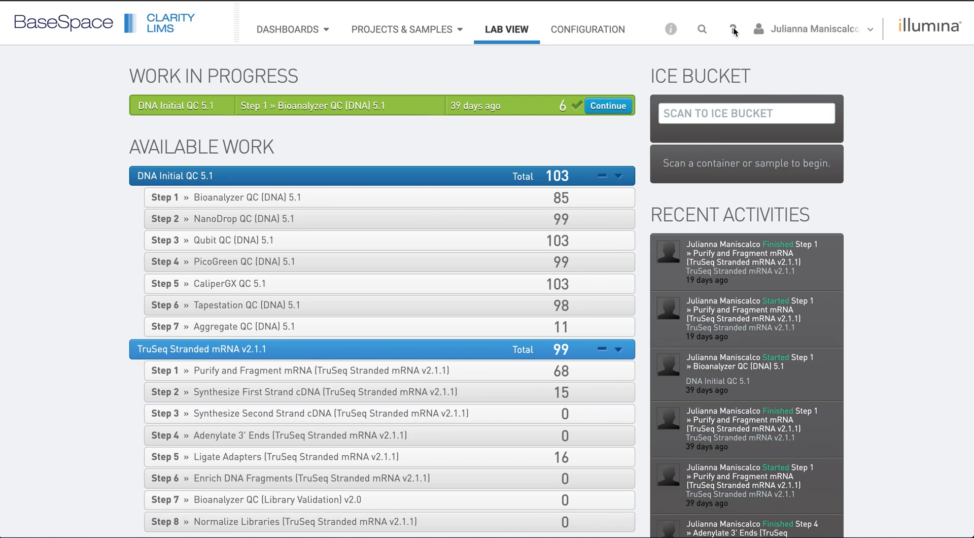
{"action": "mouse_move", "coordinate": [732, 28]}
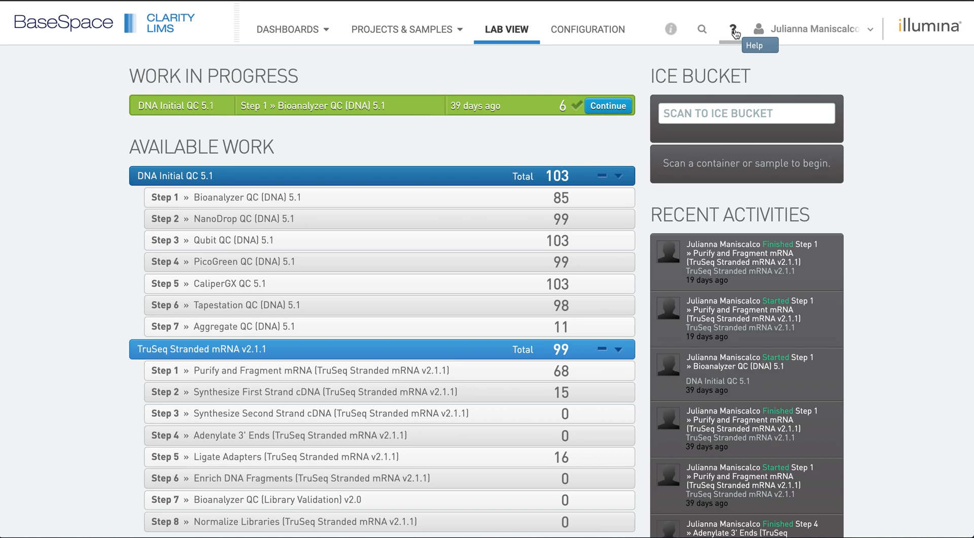
{"action": "mouse_move", "coordinate": [800, 78]}
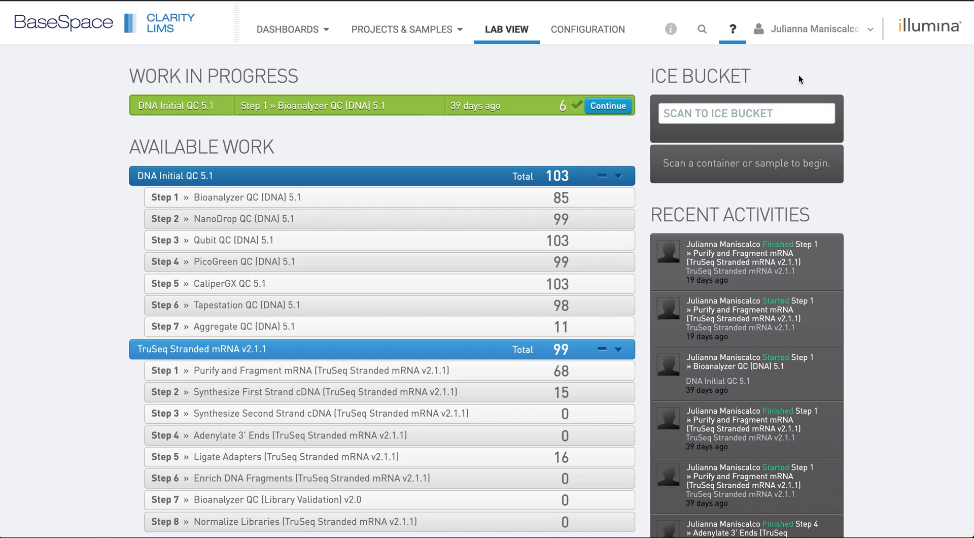
{"action": "mouse_move", "coordinate": [781, 82]}
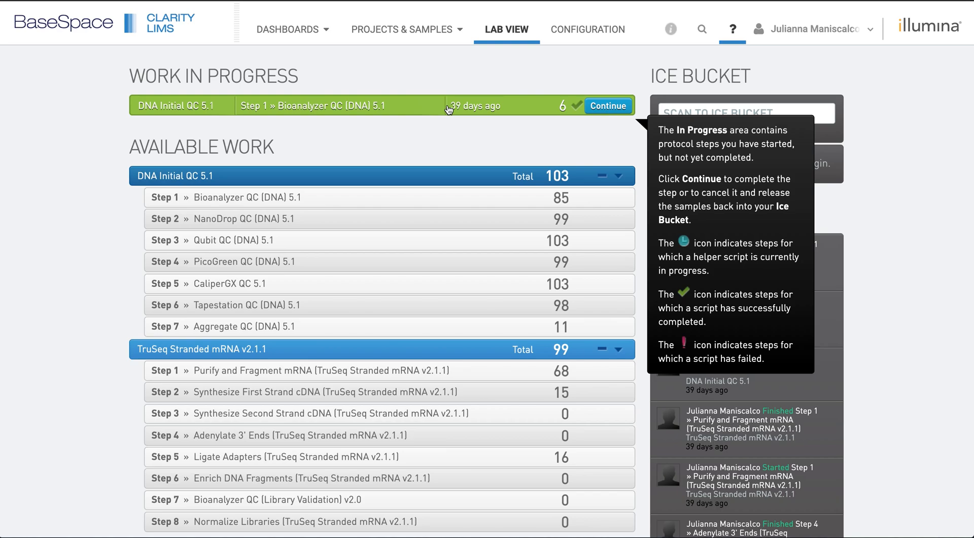
{"action": "mouse_move", "coordinate": [444, 176]}
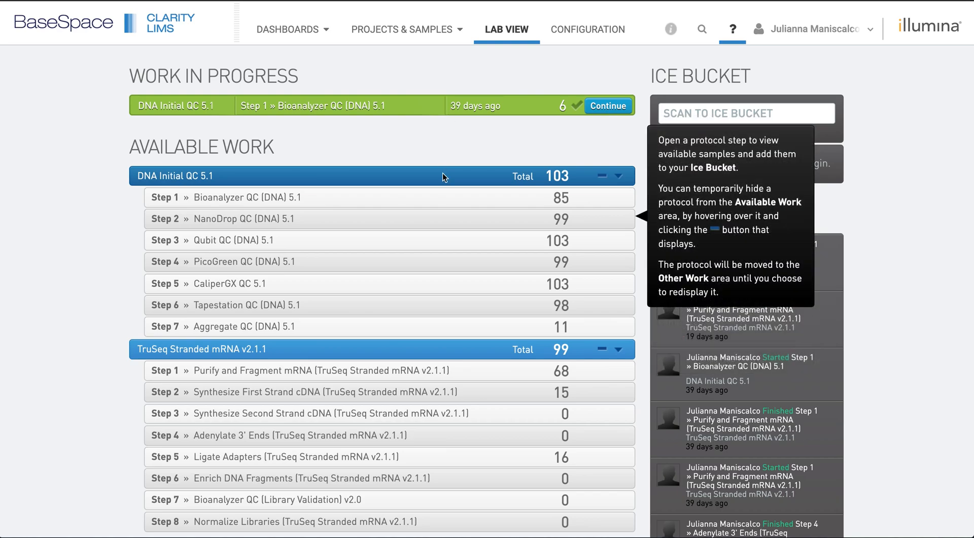